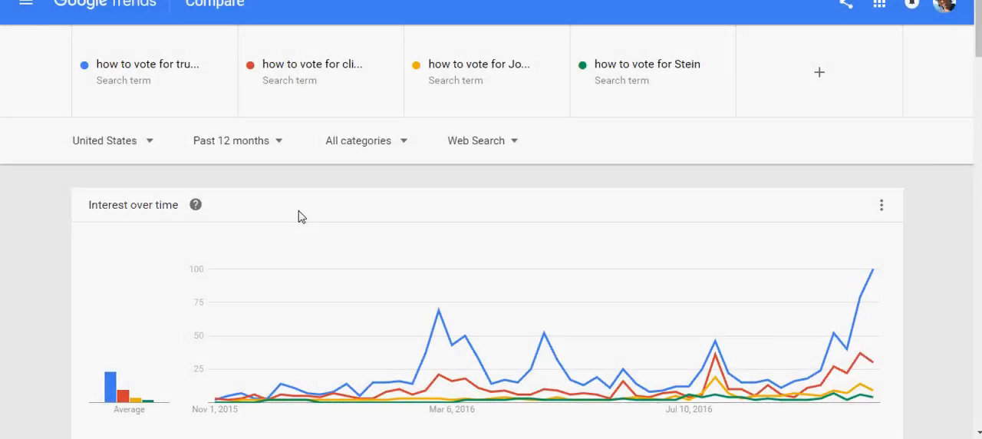
pyautogui.moveTo(322, 221)
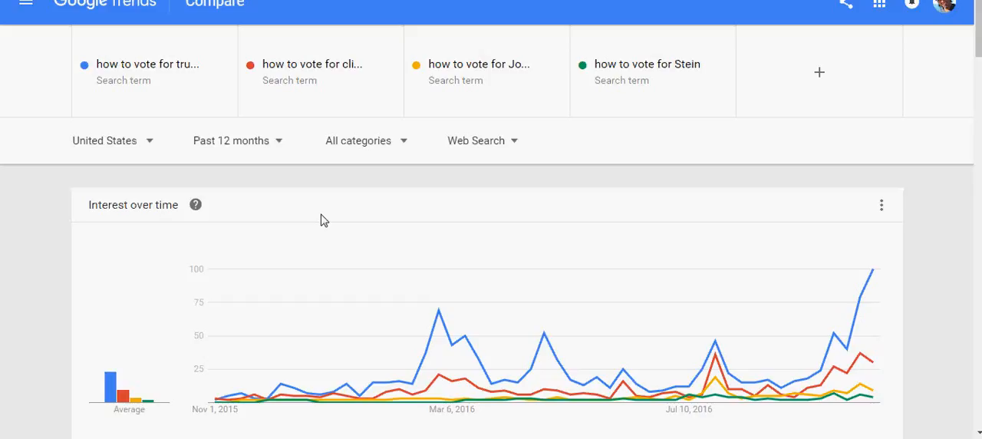
pyautogui.moveTo(330, 211)
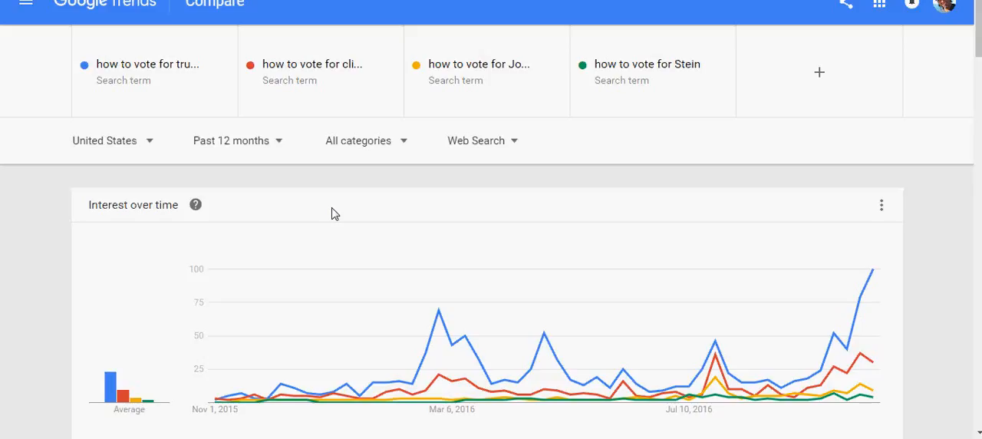
pyautogui.moveTo(350, 231)
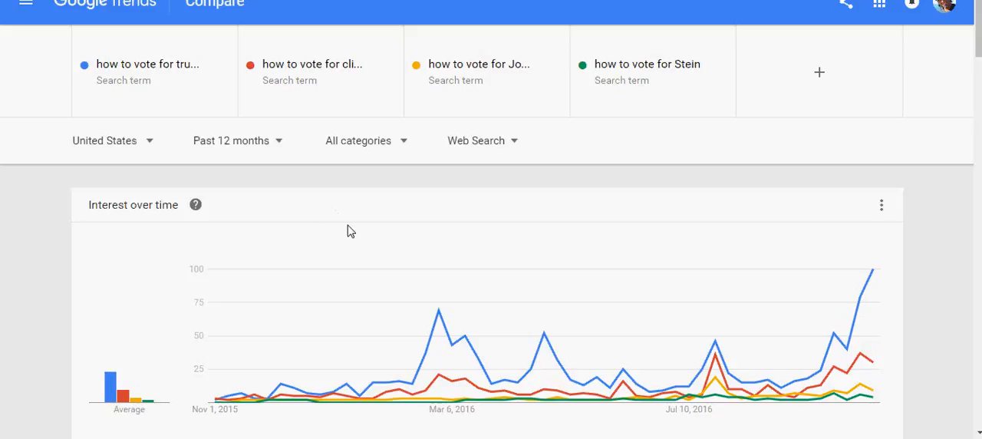
pyautogui.moveTo(936, 221)
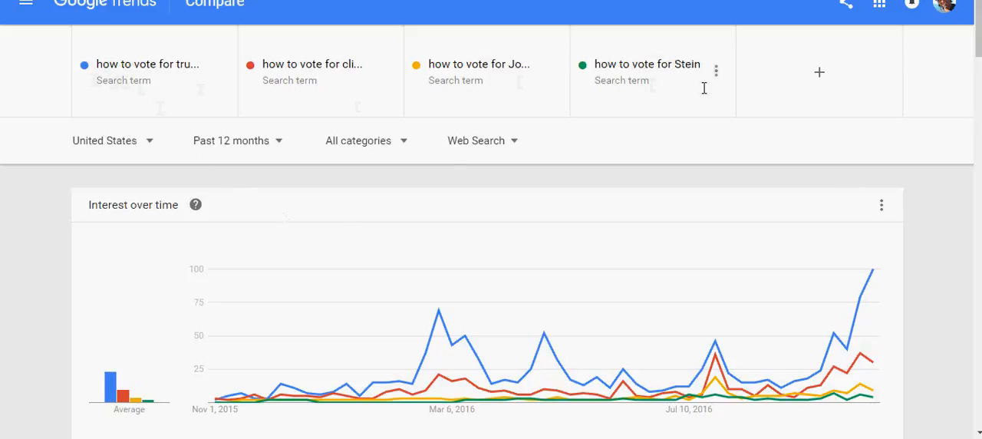
pyautogui.moveTo(180, 86)
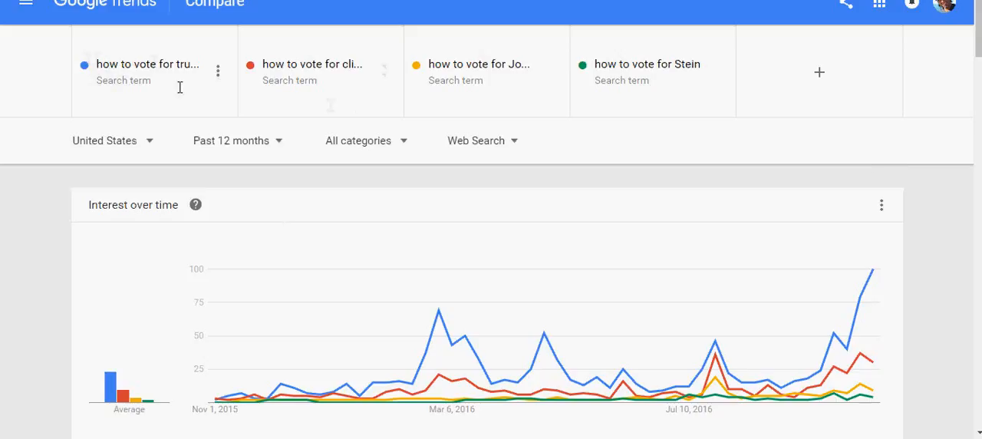
pyautogui.moveTo(356, 77)
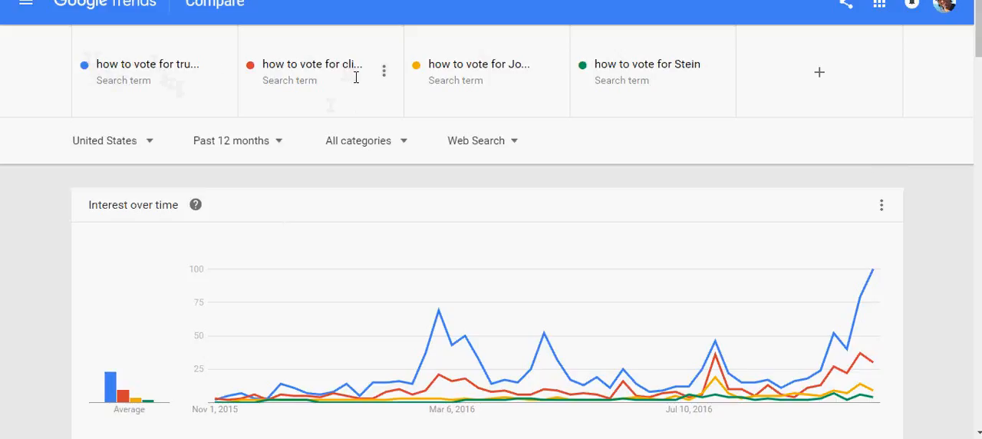
pyautogui.moveTo(871, 342)
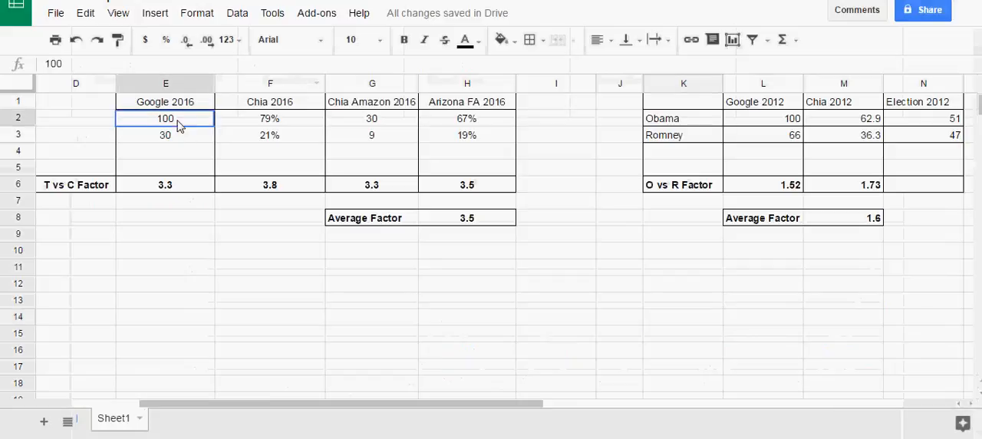
# Review the Google 2016 factor formula and highlight the claim that Trump leads Clinton 79% to 21%
pyautogui.click(166, 184)
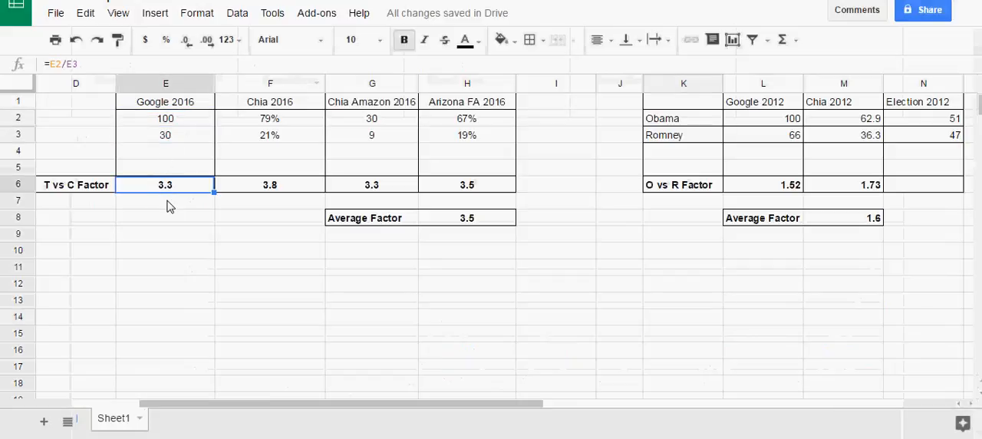
pyautogui.click(166, 200)
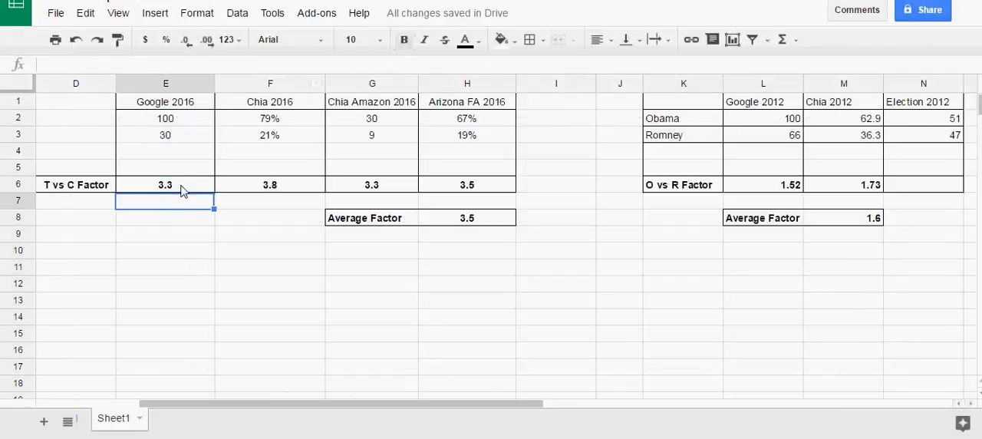
pyautogui.click(165, 135)
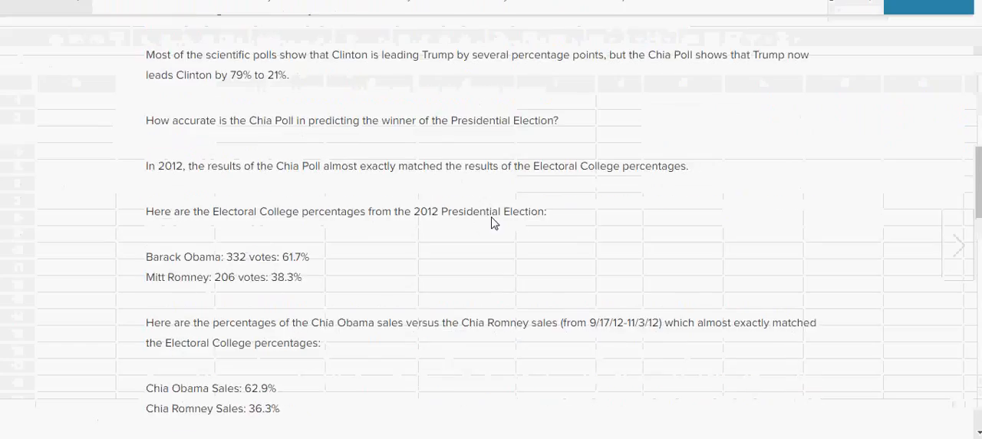
pyautogui.scroll(3)
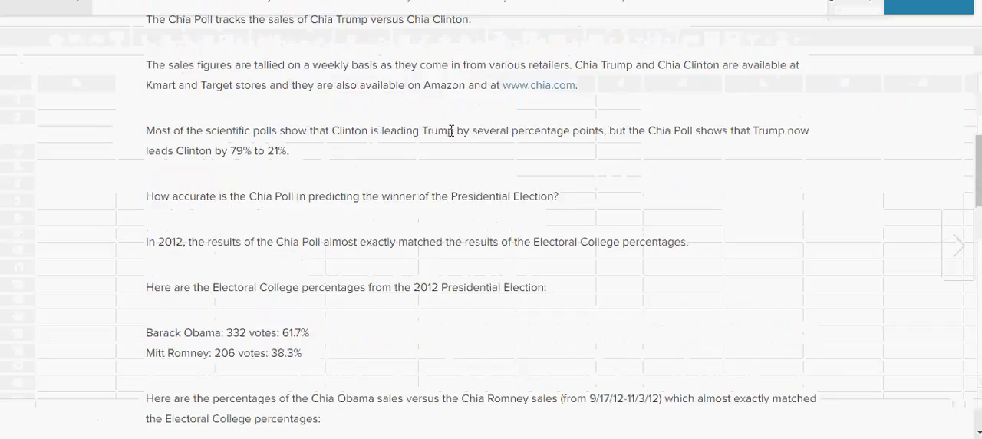
pyautogui.moveTo(647, 129); pyautogui.dragTo(289, 150)
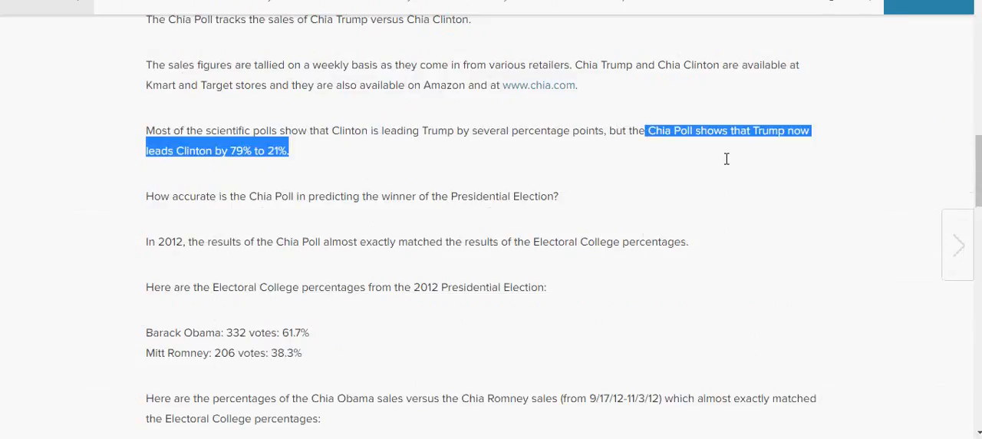
pyautogui.click(303, 169)
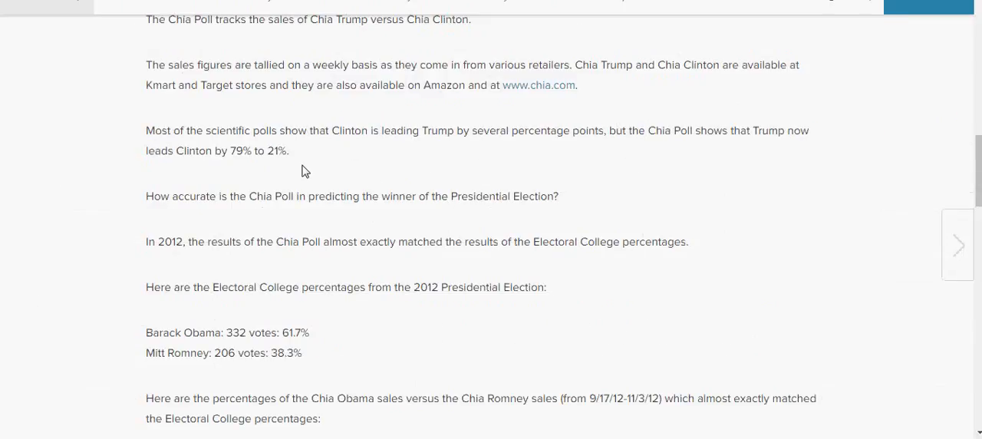
pyautogui.moveTo(233, 150); pyautogui.dragTo(288, 151)
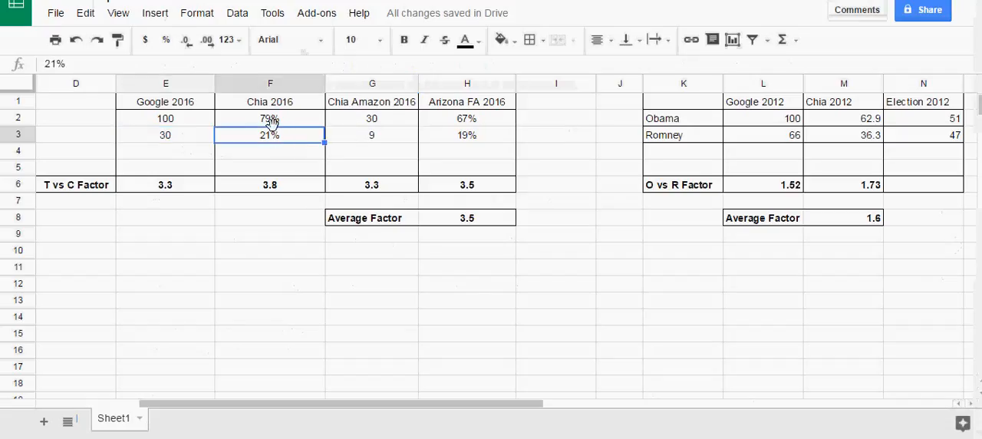
# Review the Chia, Chia Amazon and Arizona FA 2016 factor formulas with the Arizona 67% vs 19% poll values
pyautogui.click(270, 184)
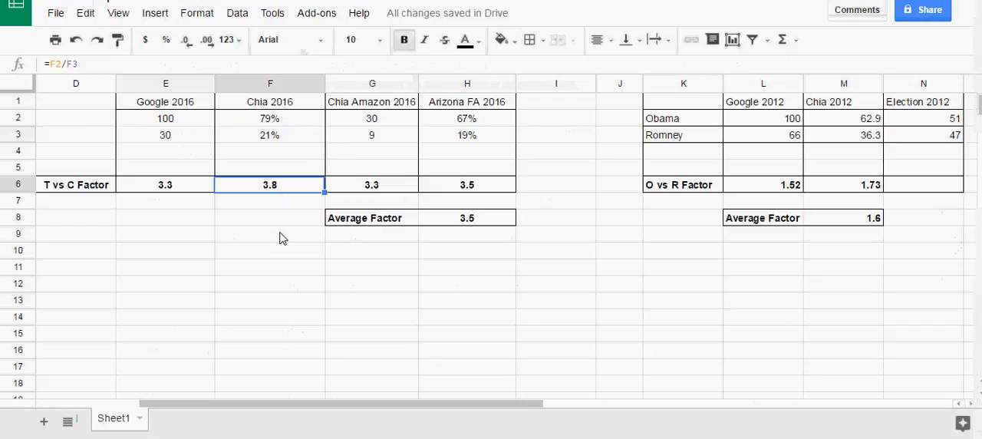
pyautogui.moveTo(402, 147)
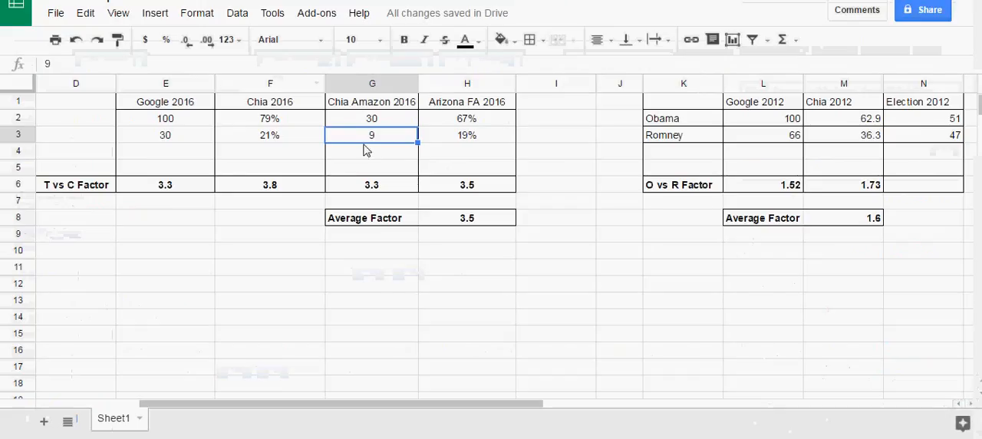
pyautogui.click(371, 184)
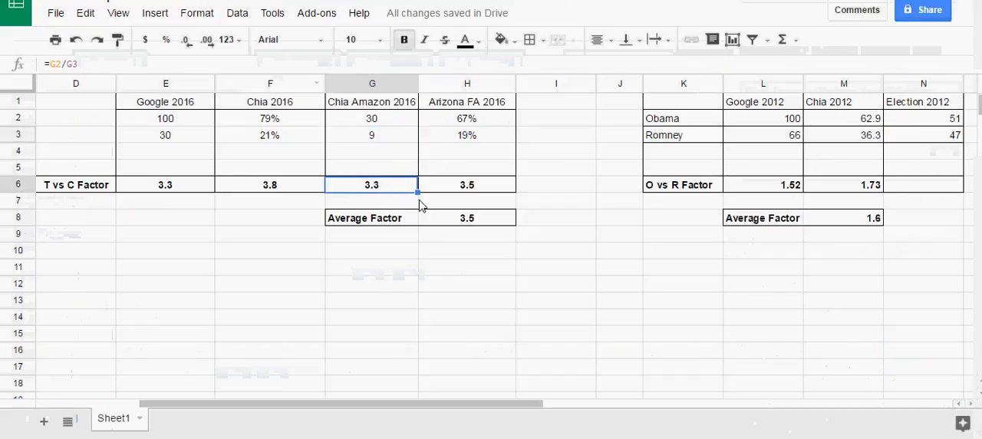
pyautogui.moveTo(423, 205)
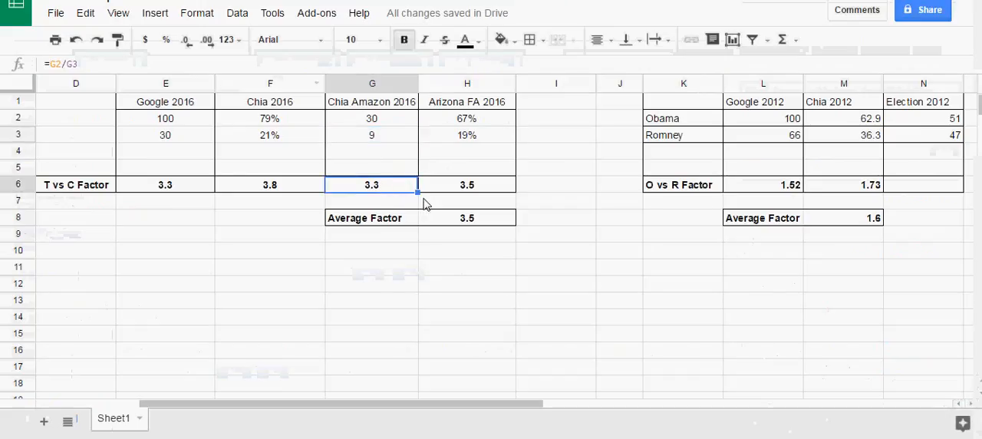
pyautogui.moveTo(441, 159)
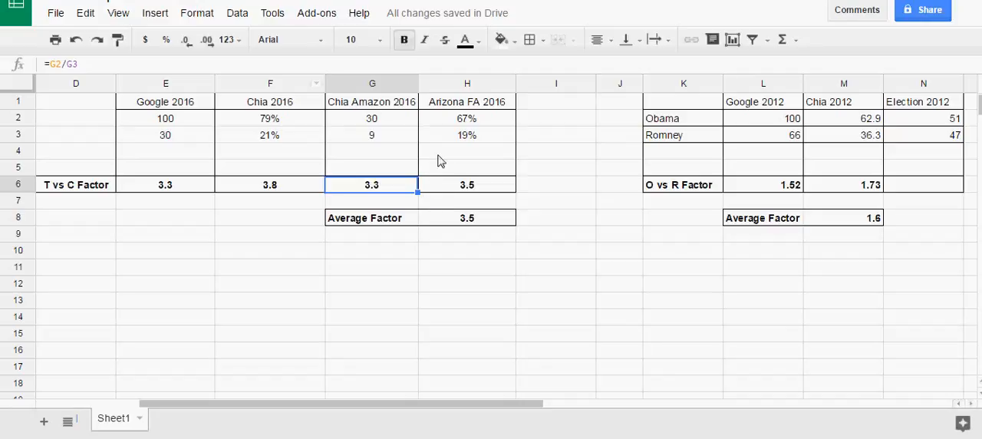
pyautogui.click(467, 118)
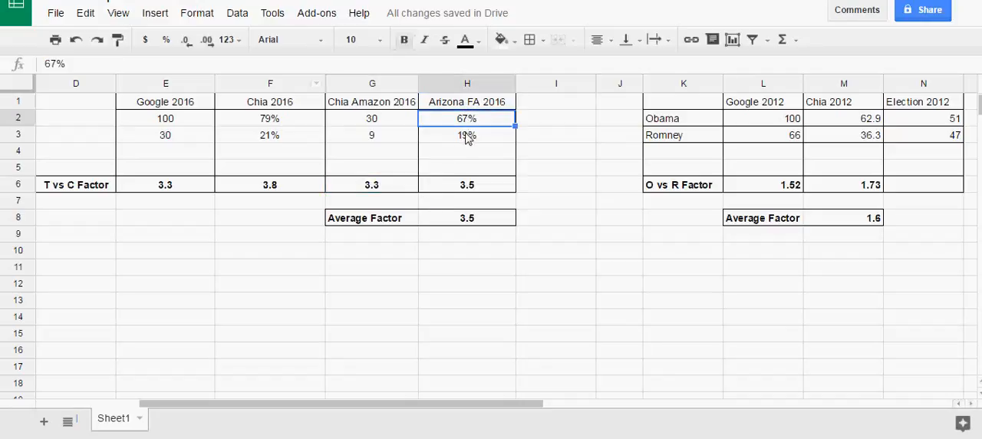
pyautogui.click(467, 135)
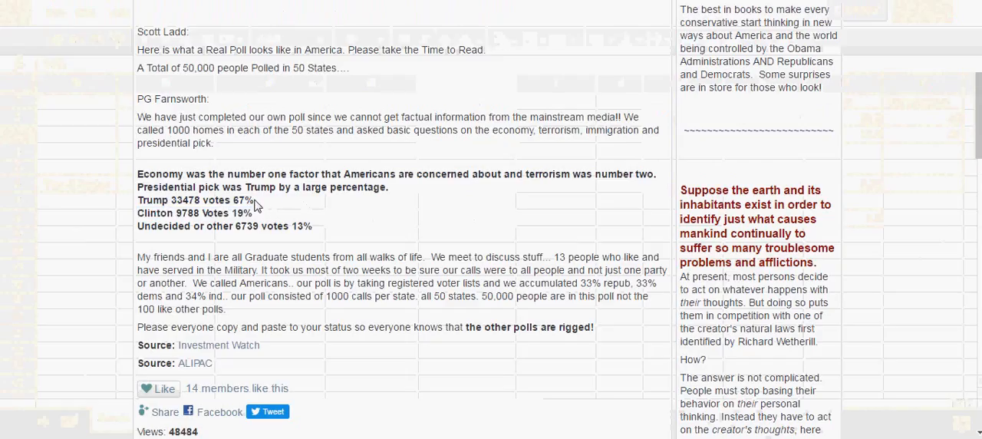
pyautogui.tripleClick(195, 200)
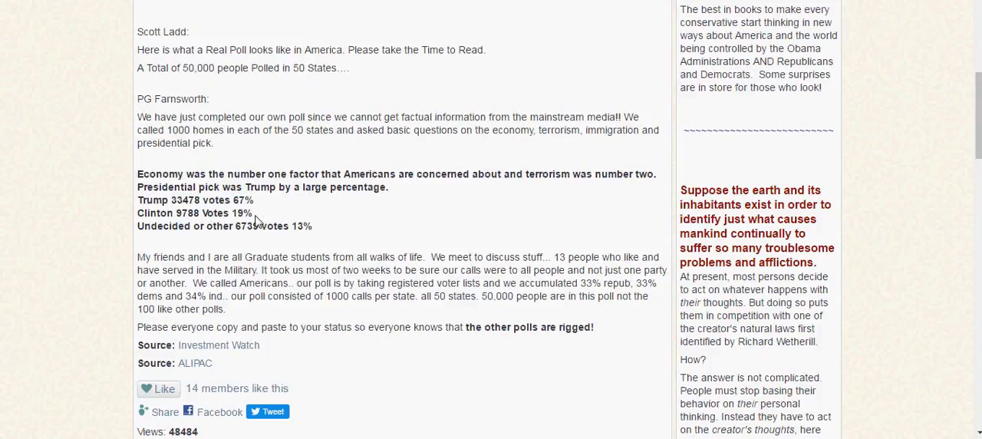
pyautogui.doubleClick(242, 212)
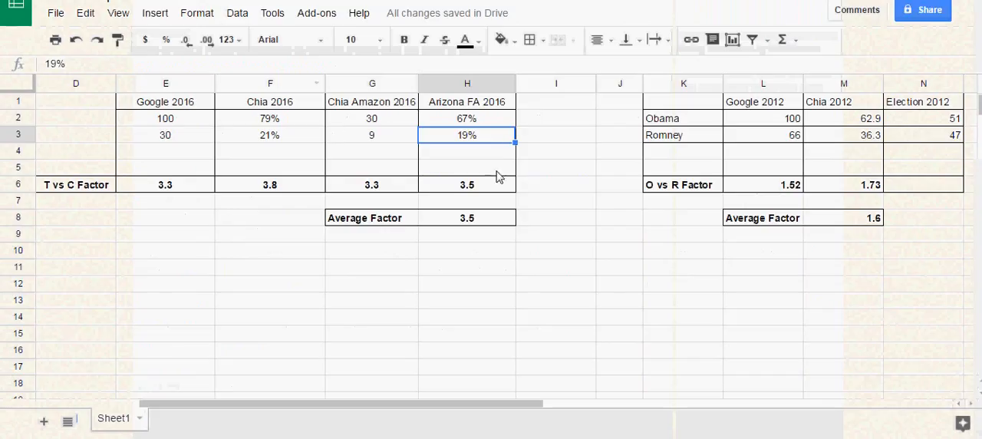
pyautogui.click(466, 184)
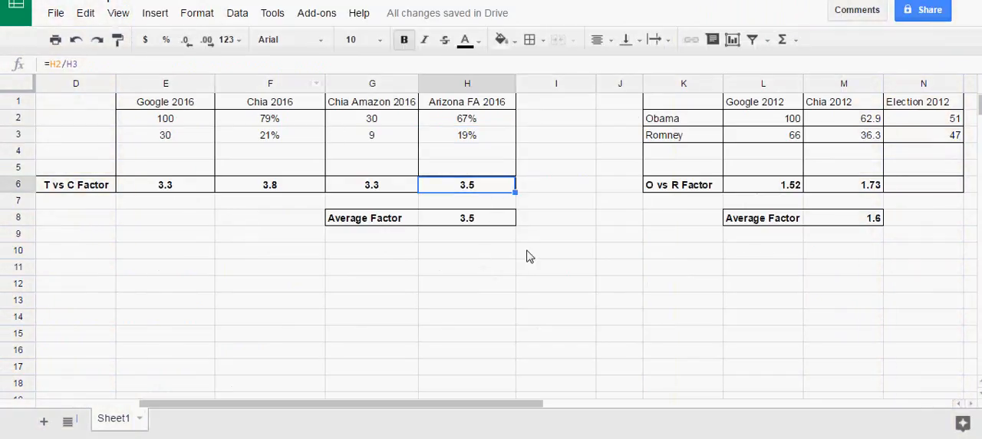
# Inspect the remaining factor cells and the Google 2016 value in E2
pyautogui.click(555, 250)
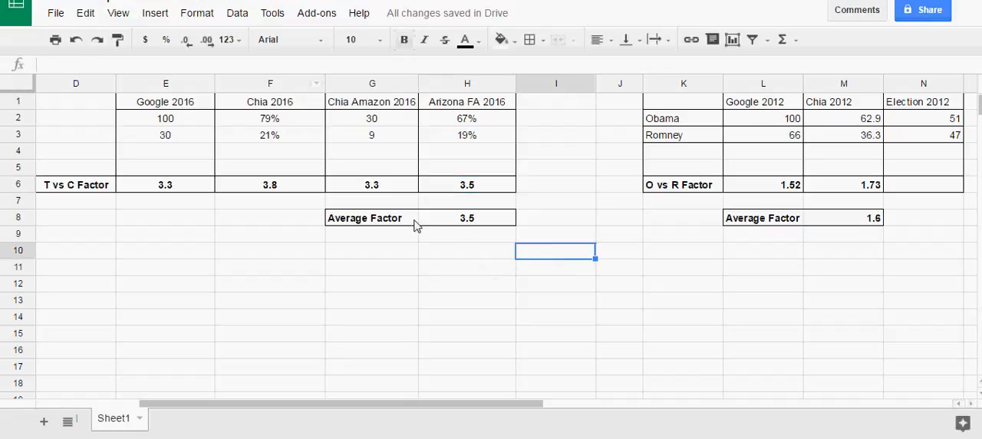
pyautogui.click(166, 101)
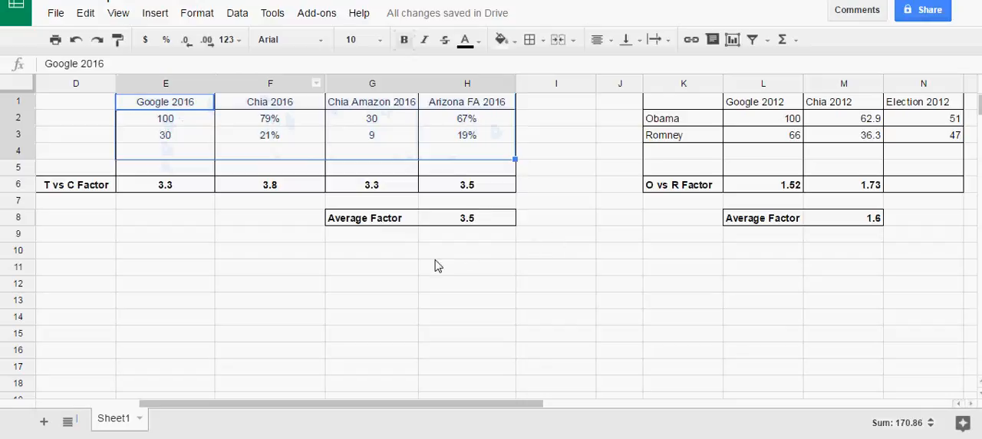
pyautogui.click(466, 250)
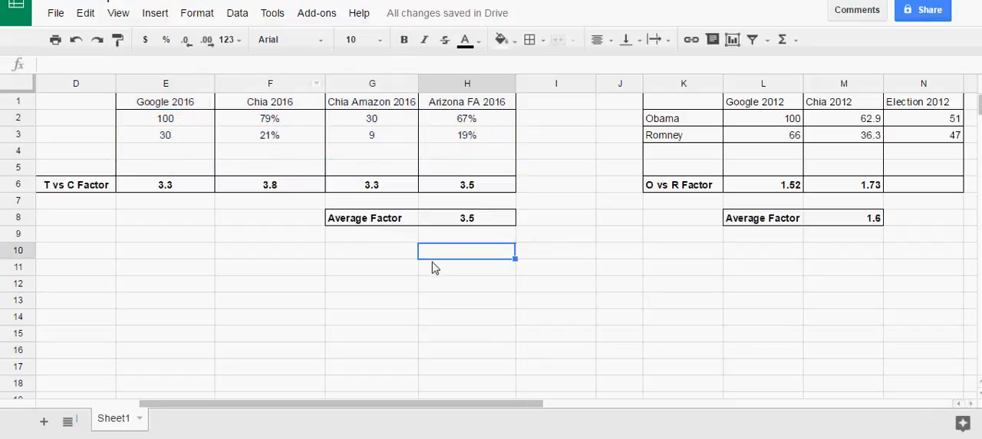
pyautogui.moveTo(509, 326)
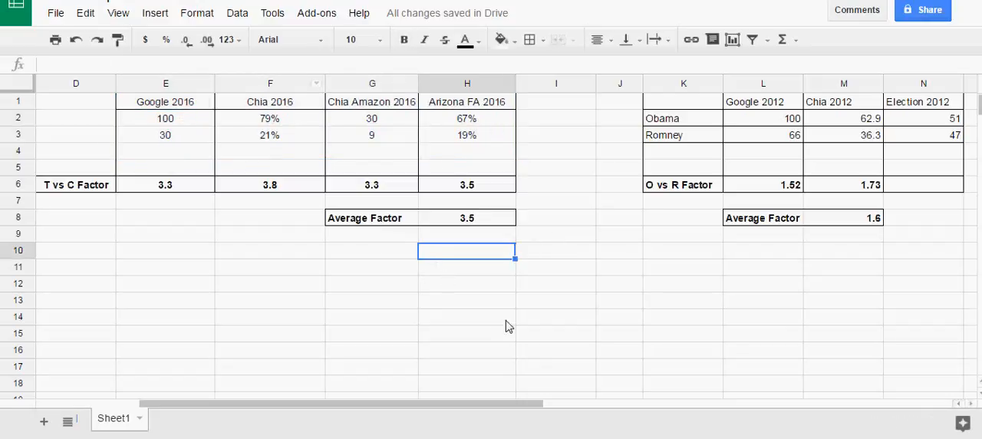
pyautogui.click(371, 300)
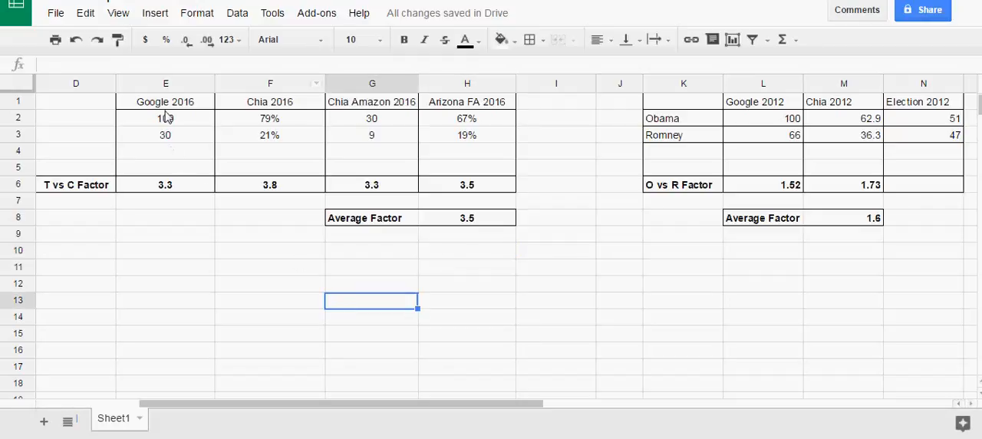
pyautogui.click(165, 101)
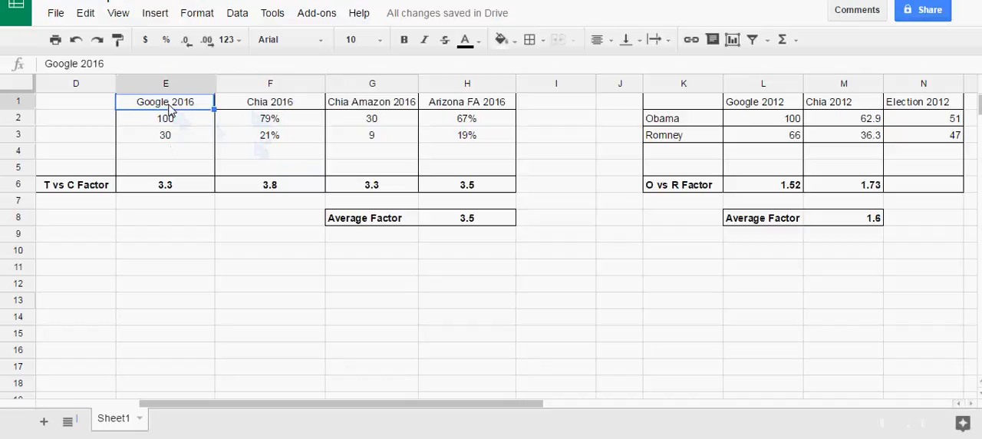
pyautogui.click(166, 118)
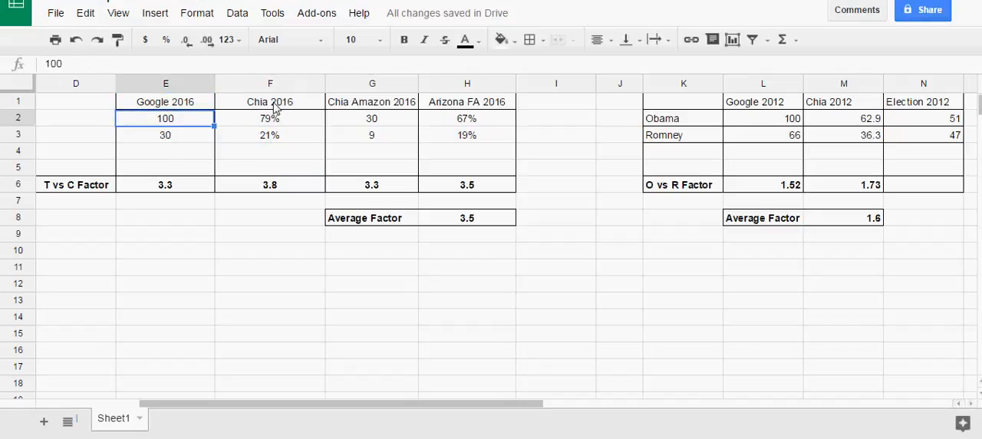
# Bring the 2012 Chia Obama 62.9% and Chia Romney 36.3% sales lines into view for the Chia 2012 column
pyautogui.click(270, 118)
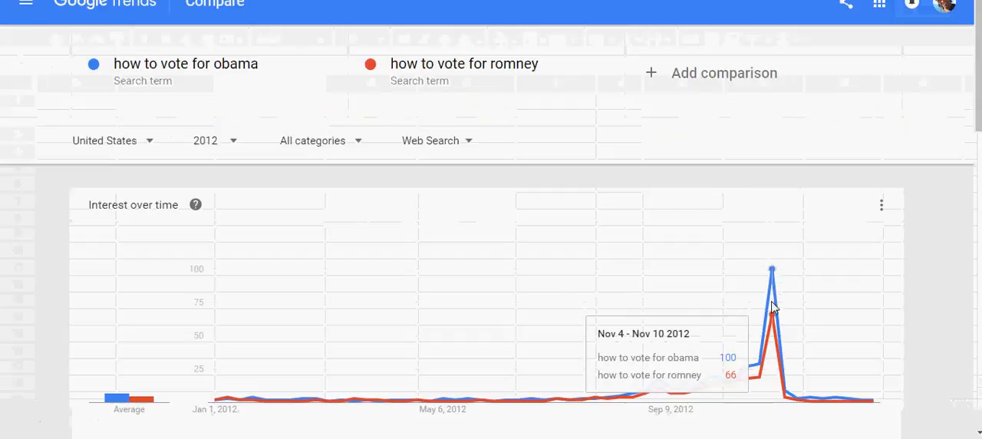
pyautogui.moveTo(237, 49)
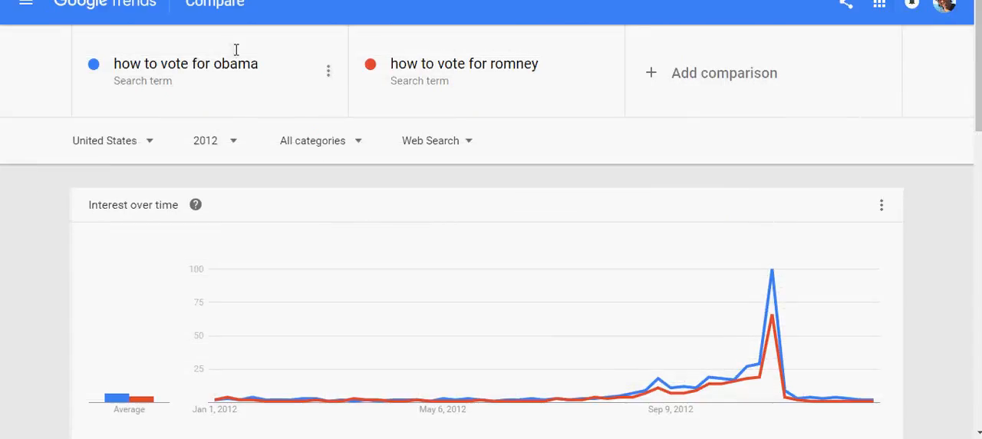
pyautogui.moveTo(771, 298)
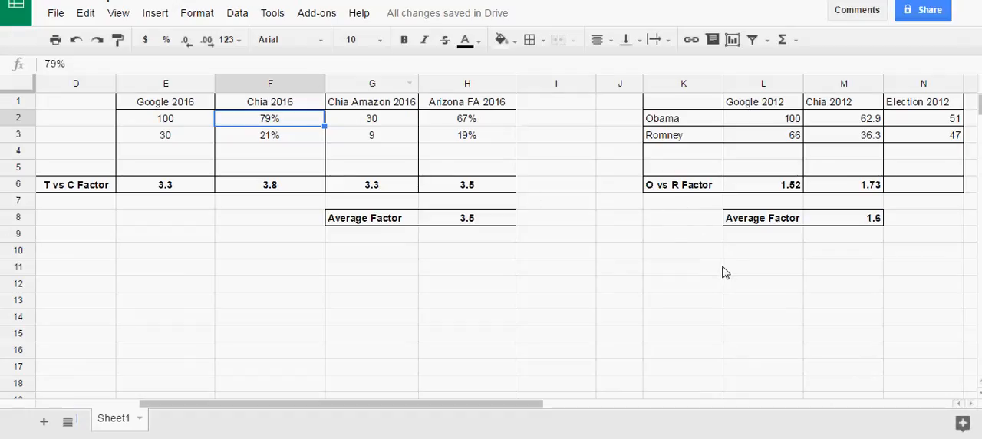
pyautogui.moveTo(790, 191)
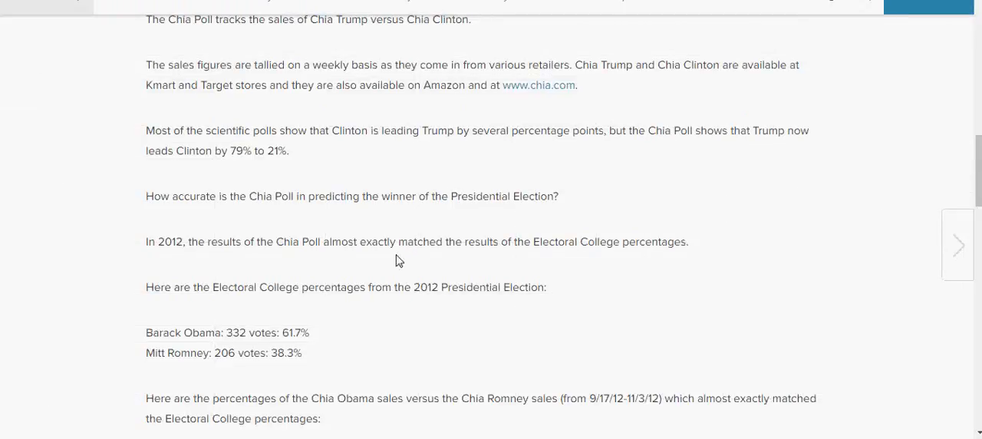
pyautogui.moveTo(205, 243); pyautogui.dragTo(405, 215)
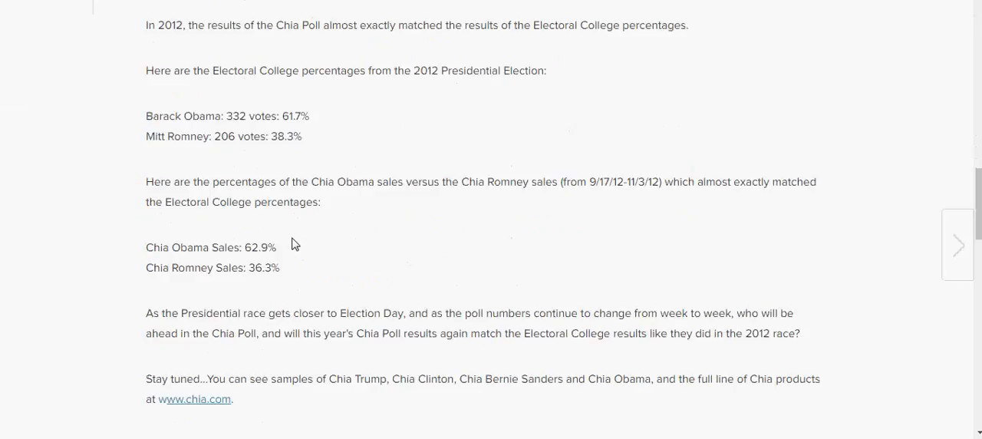
pyautogui.moveTo(499, 230)
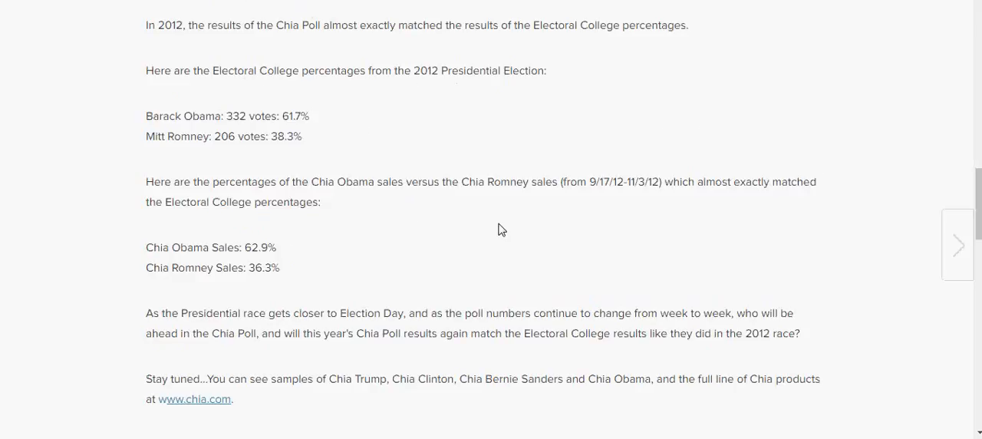
pyautogui.moveTo(320, 245)
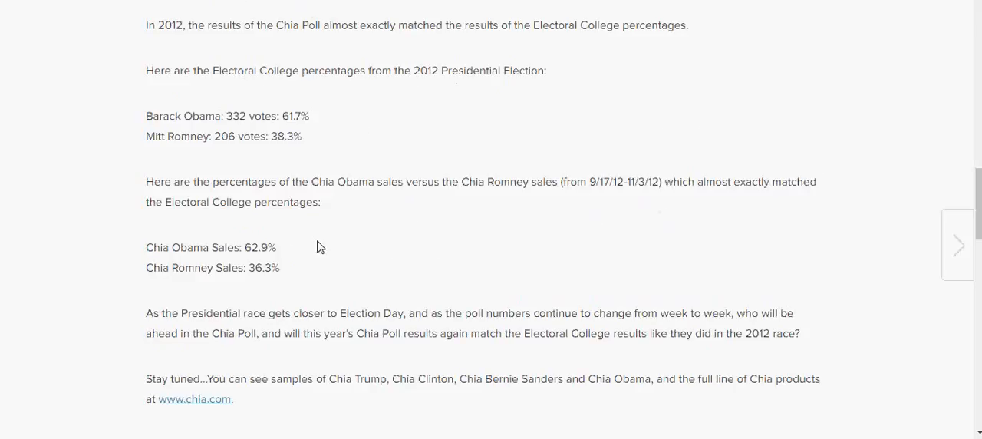
pyautogui.doubleClick(261, 247)
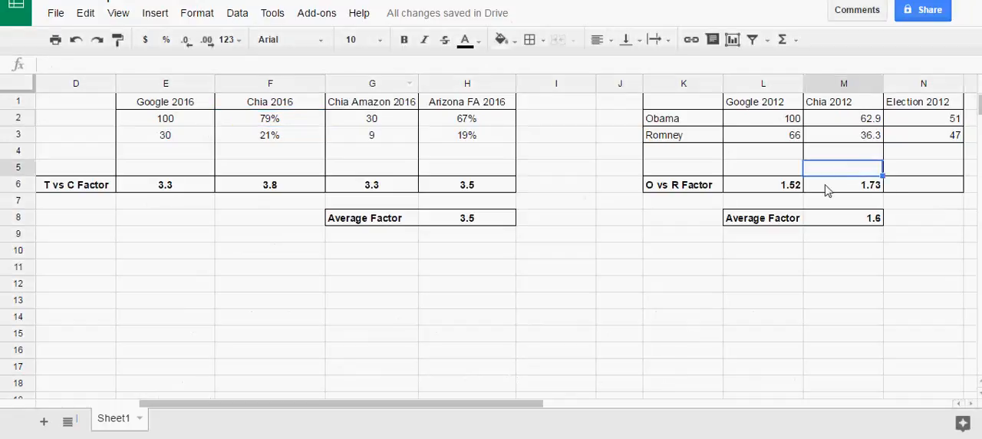
pyautogui.click(763, 184)
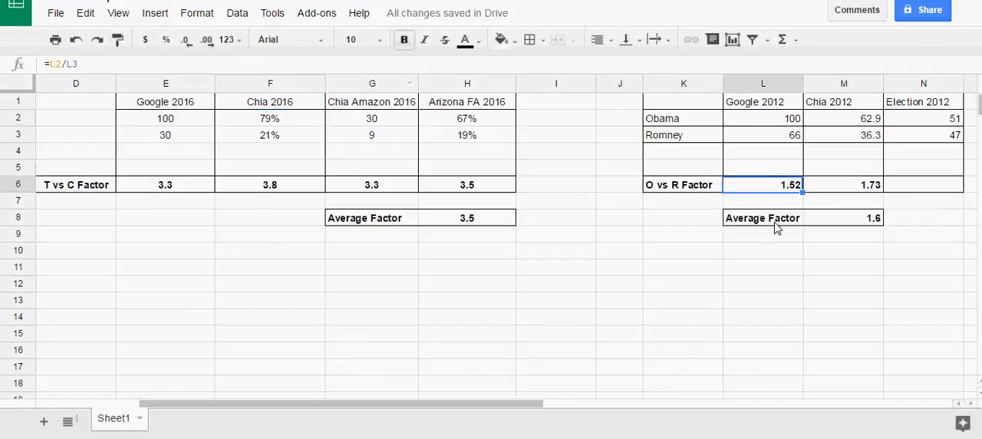
pyautogui.moveTo(844, 192)
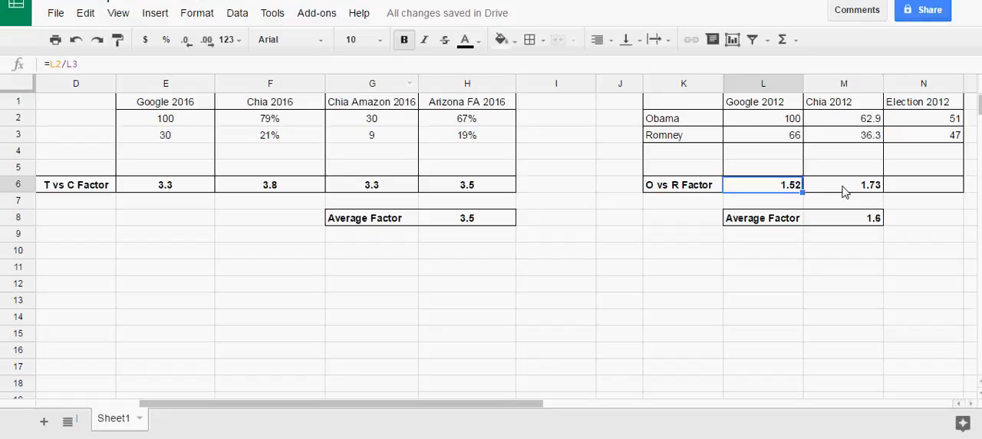
pyautogui.click(844, 184)
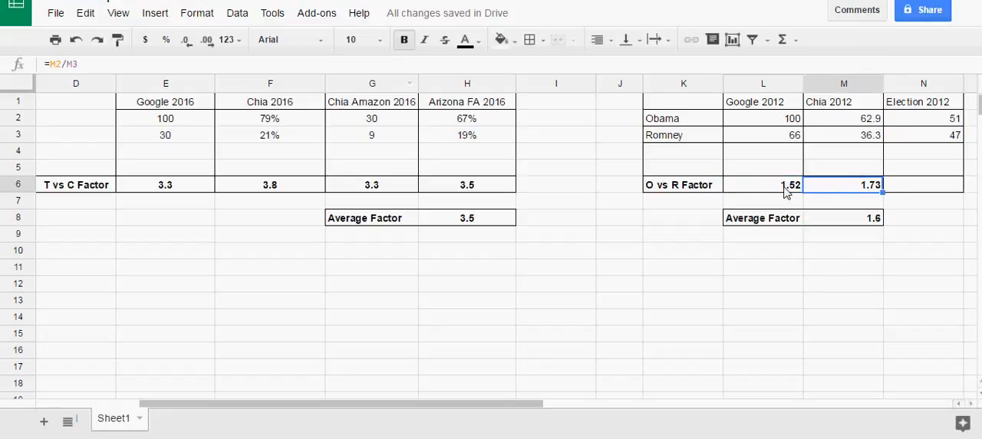
pyautogui.click(270, 184)
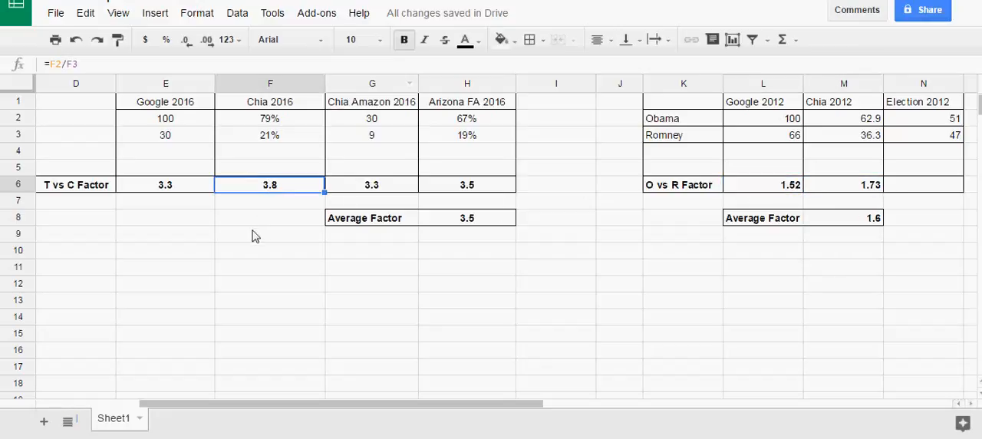
pyautogui.click(166, 184)
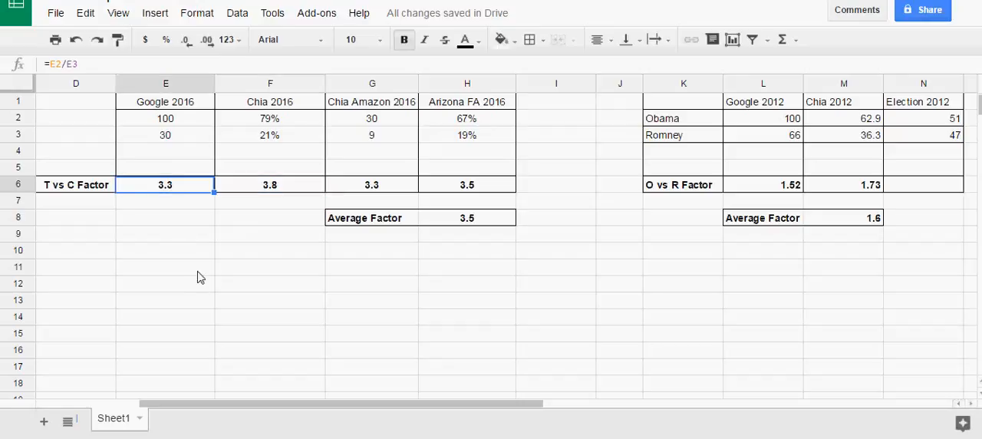
pyautogui.click(166, 250)
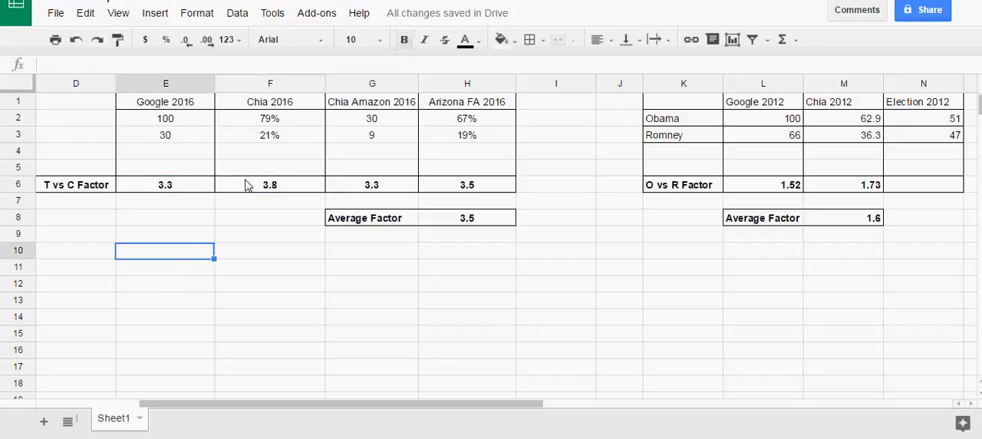
pyautogui.click(842, 282)
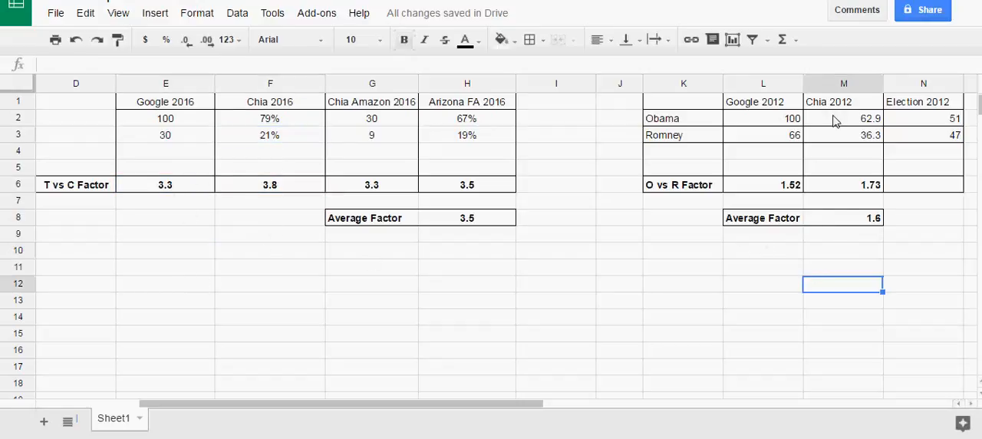
pyautogui.click(681, 334)
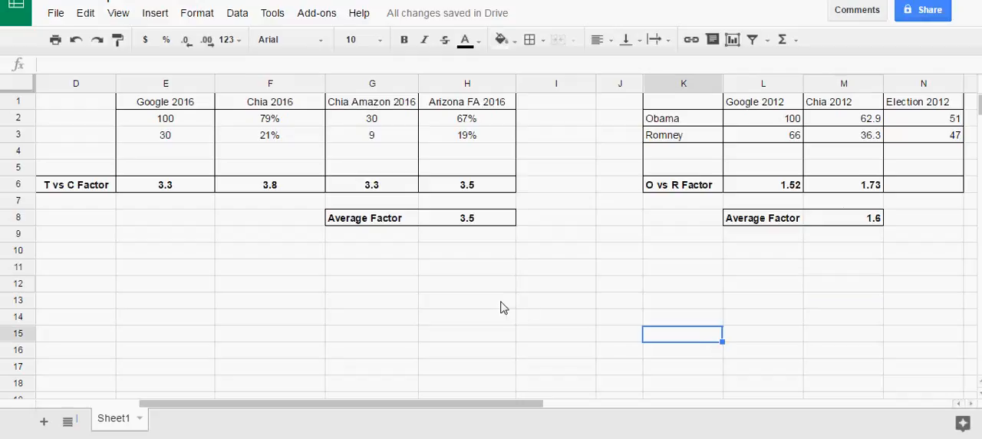
pyautogui.click(467, 300)
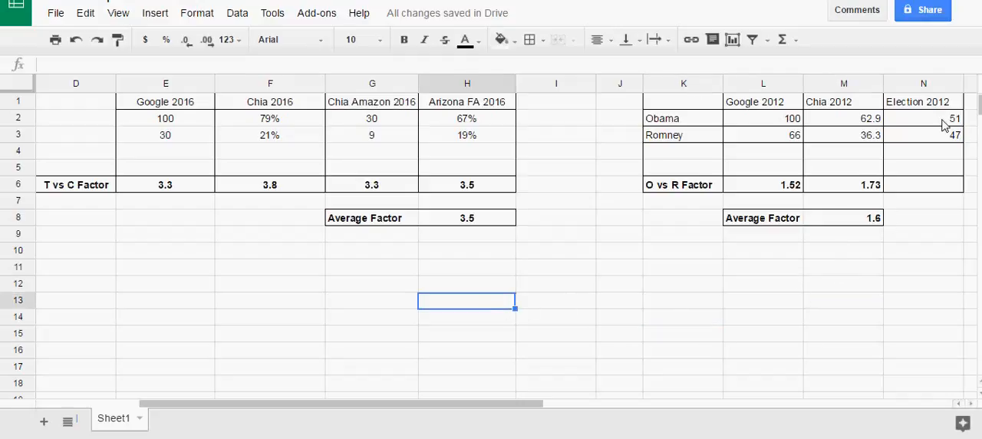
pyautogui.click(924, 118)
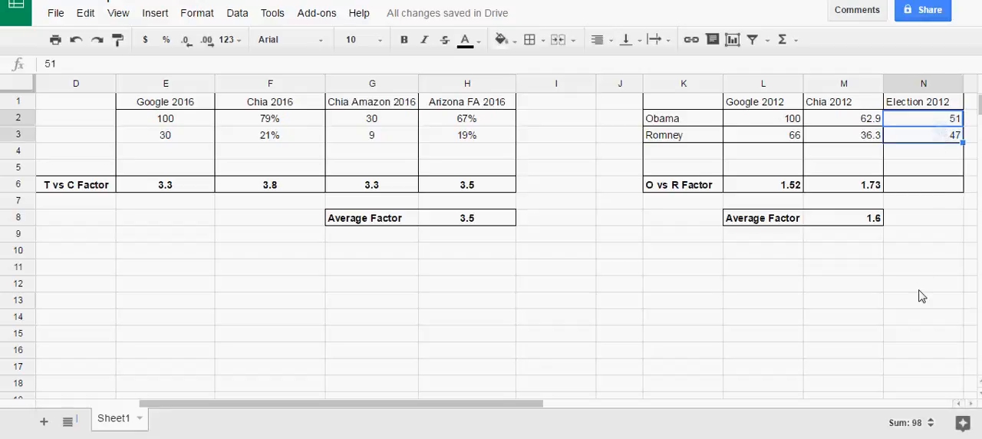
pyautogui.click(761, 218)
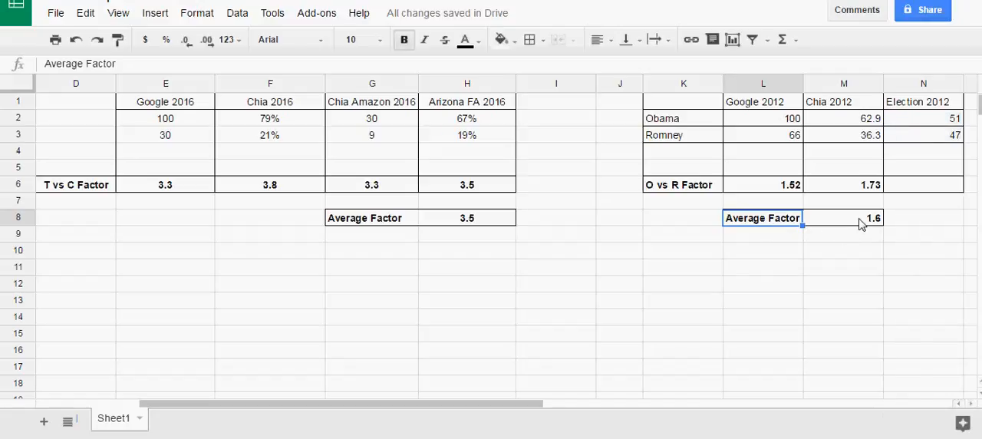
pyautogui.click(682, 118)
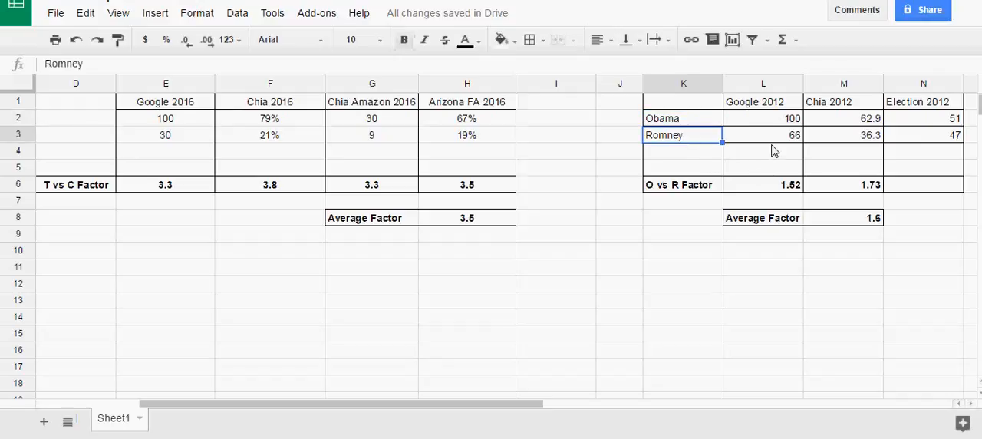
pyautogui.click(763, 135)
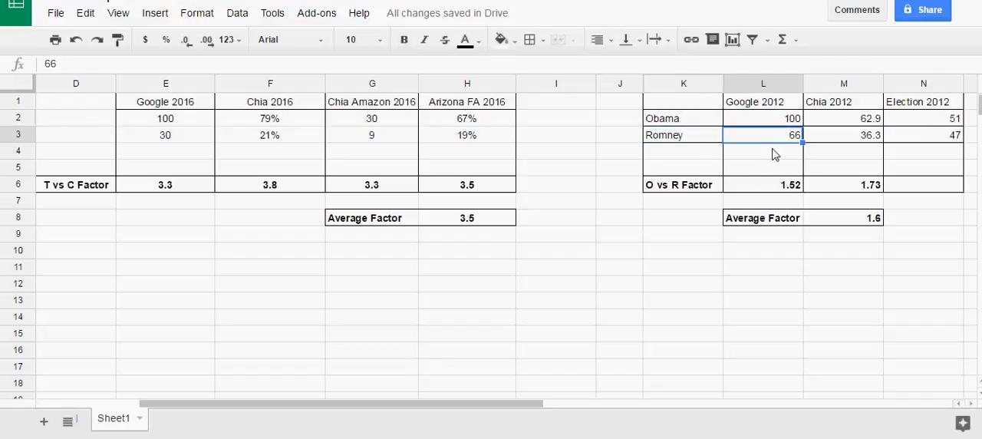
pyautogui.moveTo(820, 246)
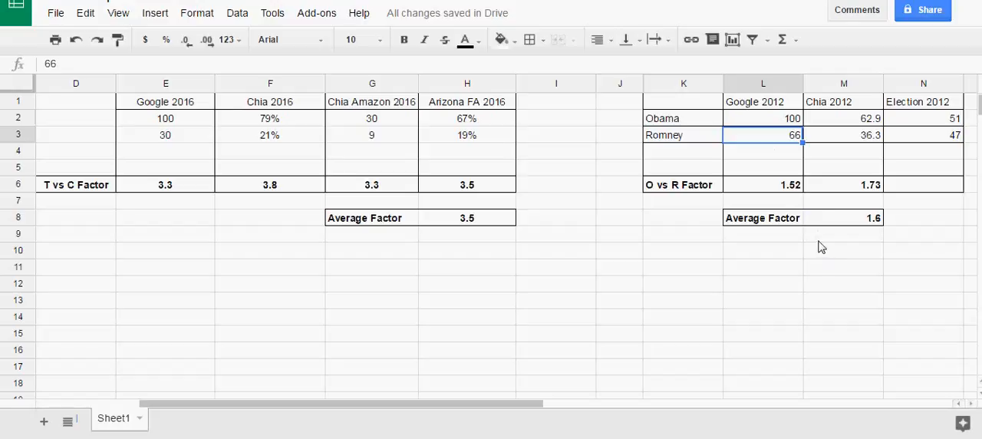
pyautogui.moveTo(850, 227)
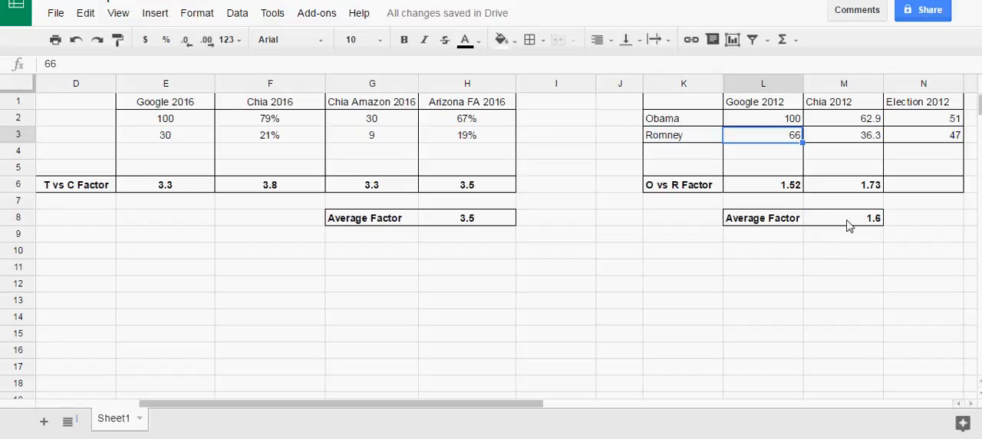
pyautogui.click(844, 218)
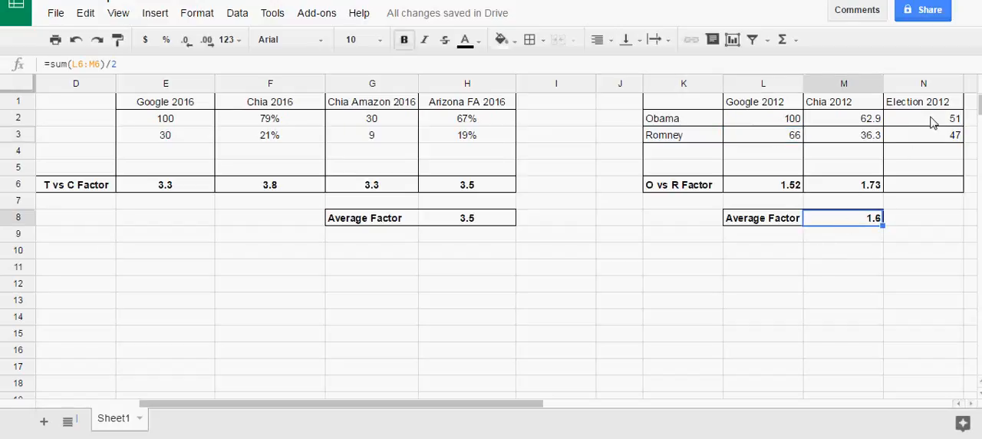
pyautogui.click(924, 135)
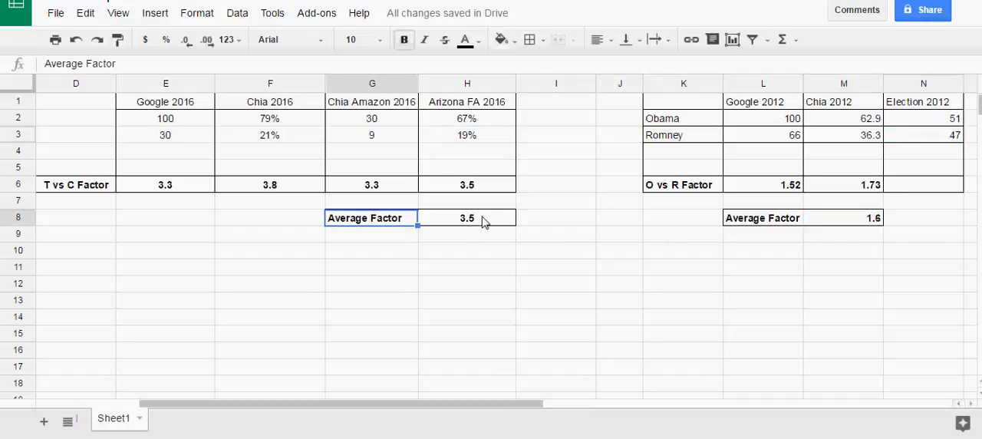
pyautogui.click(467, 218)
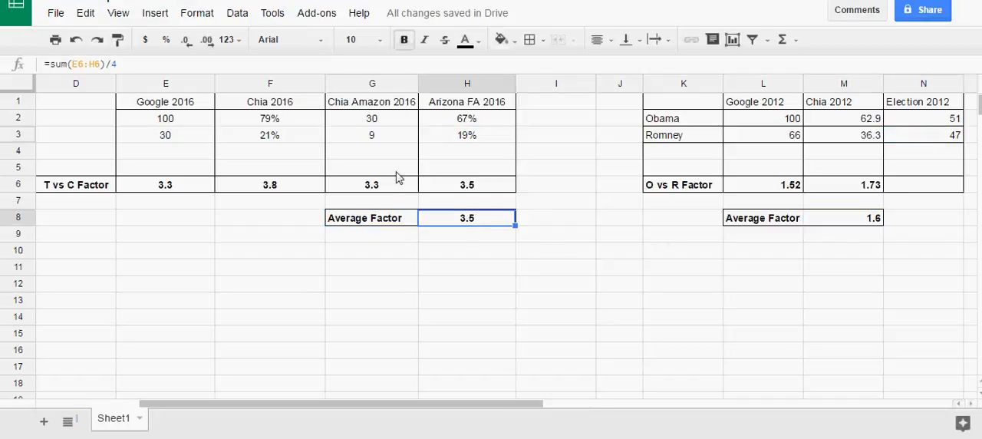
pyautogui.click(166, 135)
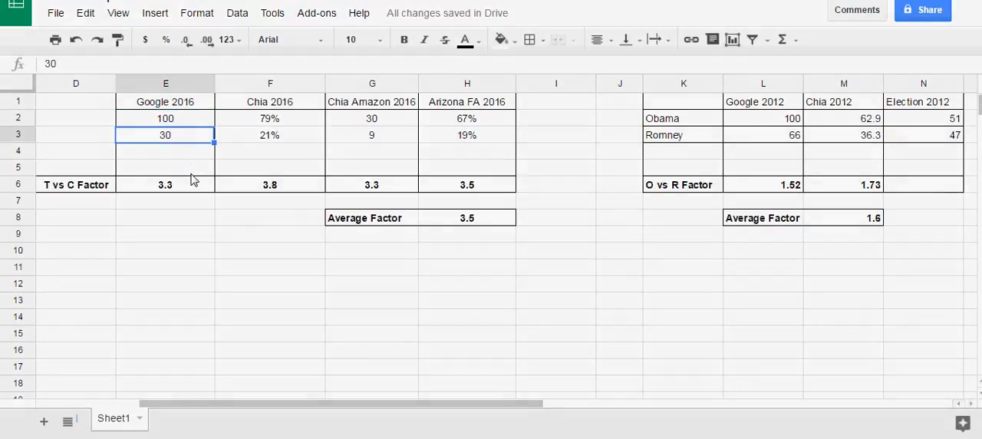
pyautogui.click(166, 218)
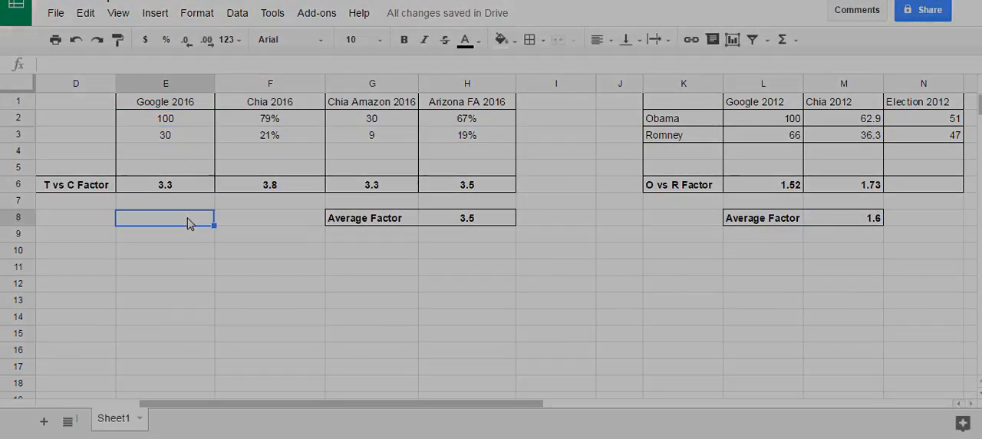
pyautogui.click(166, 250)
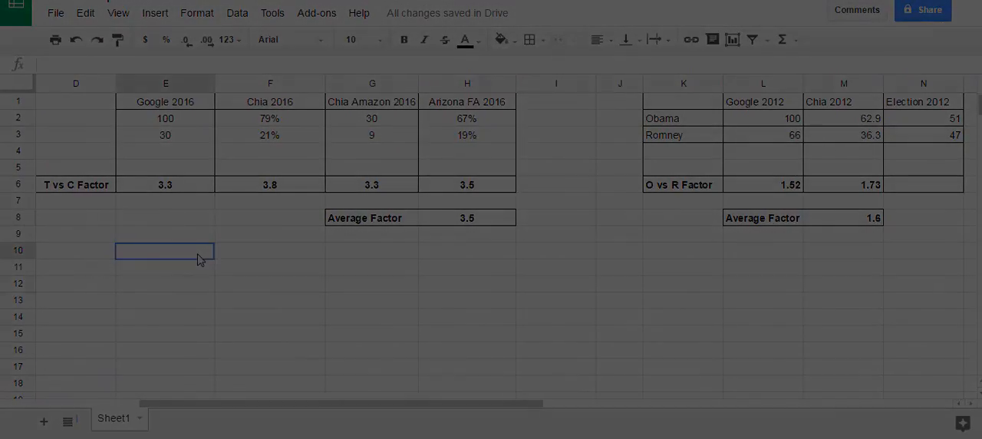